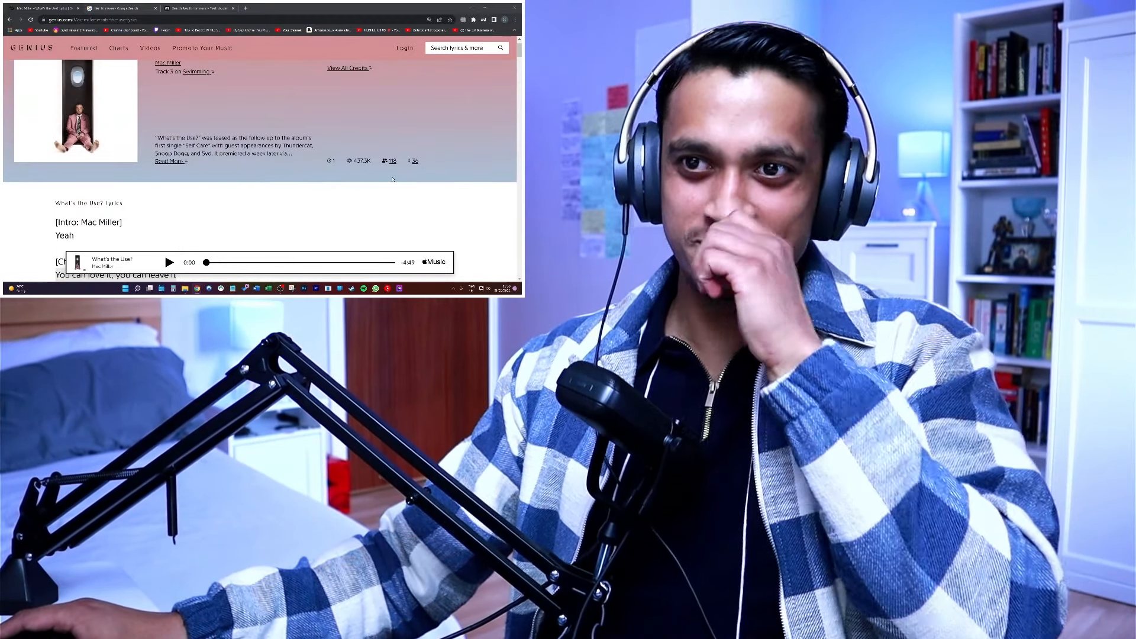
scroll(down, 3)
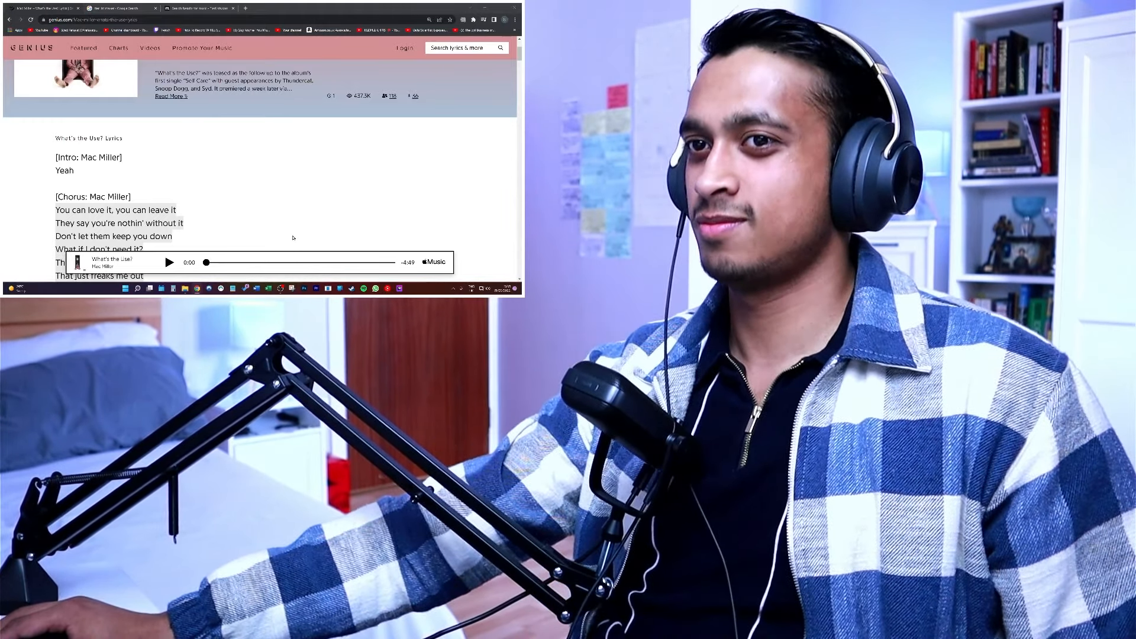
scroll(down, 3)
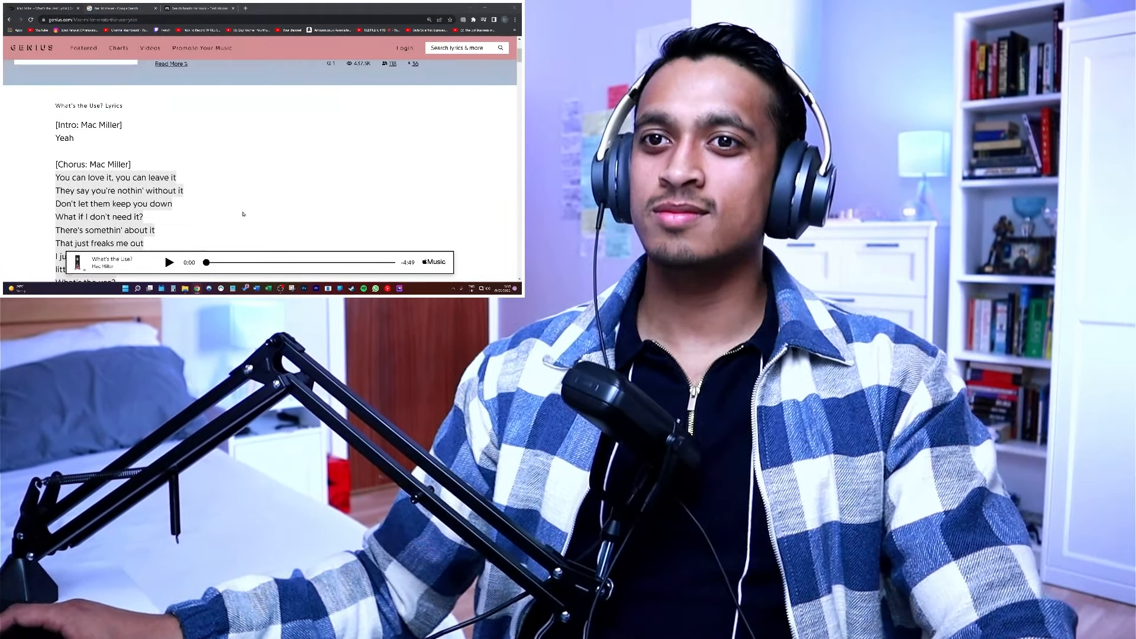
scroll(down, 3)
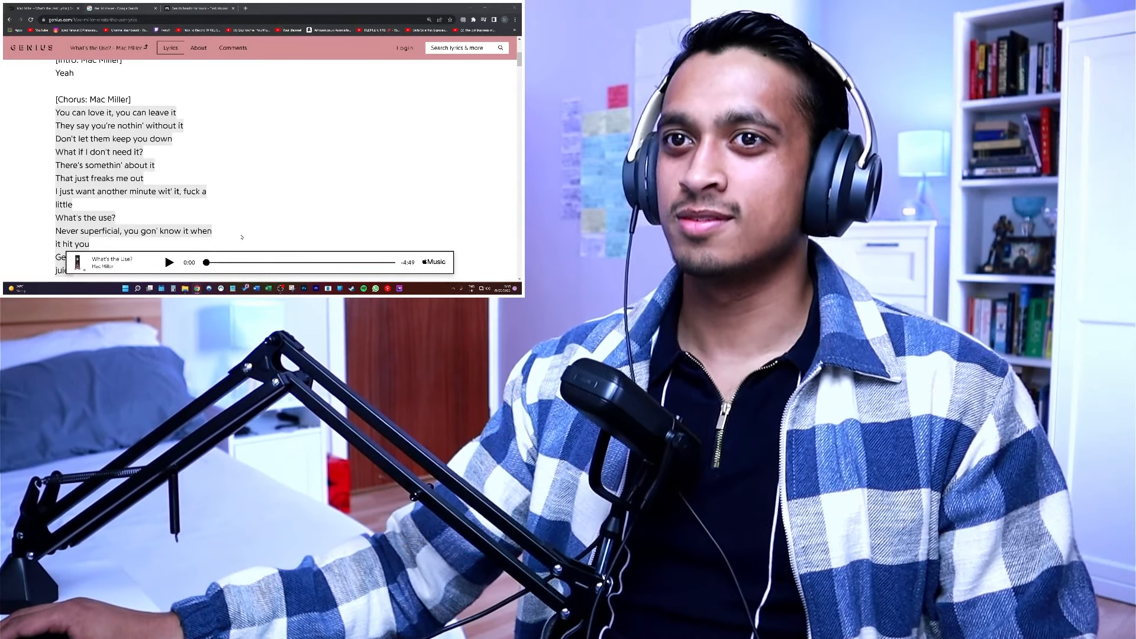
scroll(down, 3)
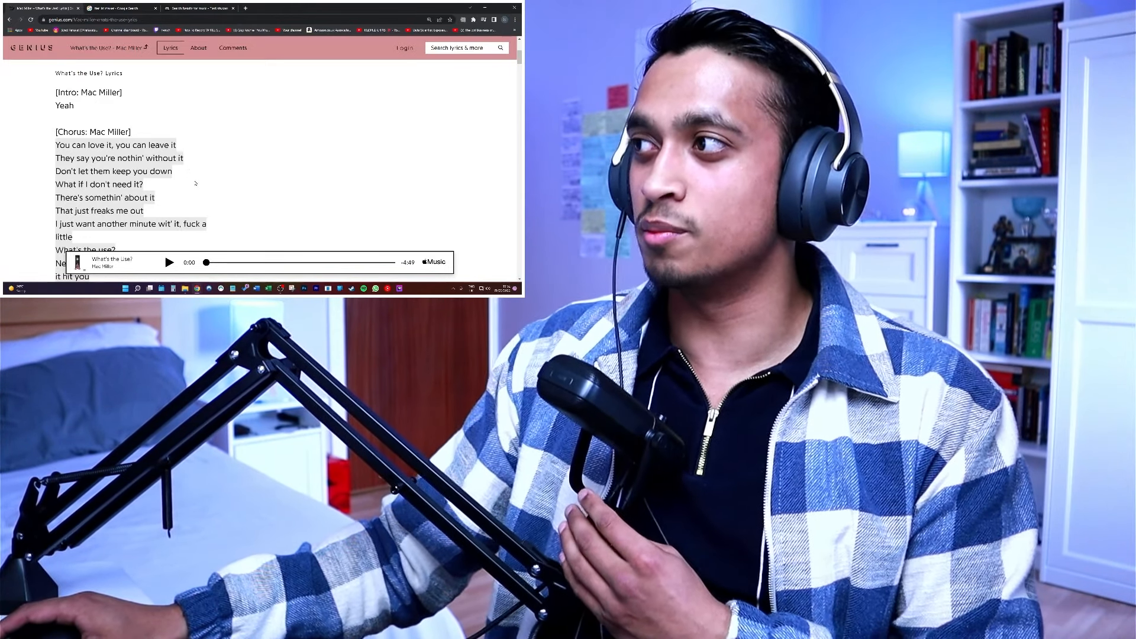
scroll(down, 3)
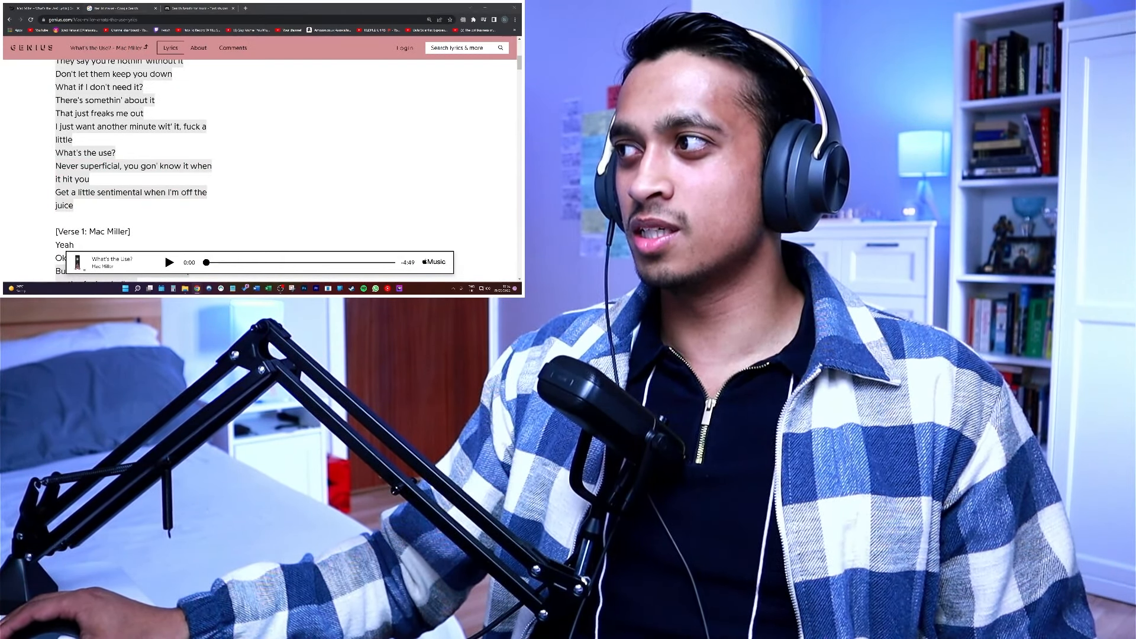
scroll(down, 3)
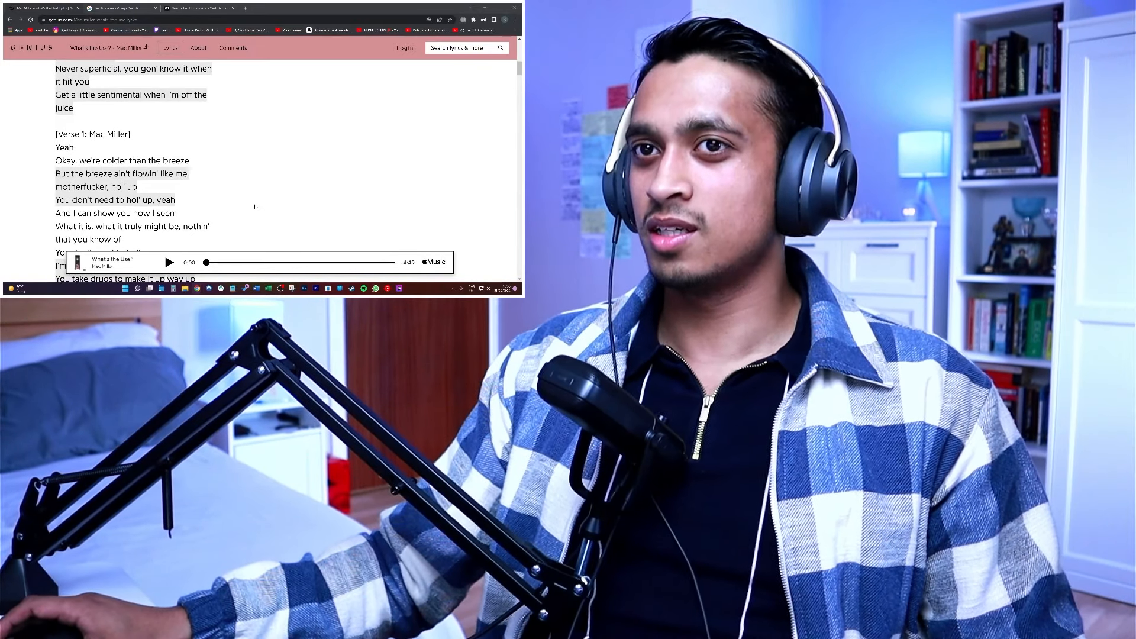
scroll(down, 3)
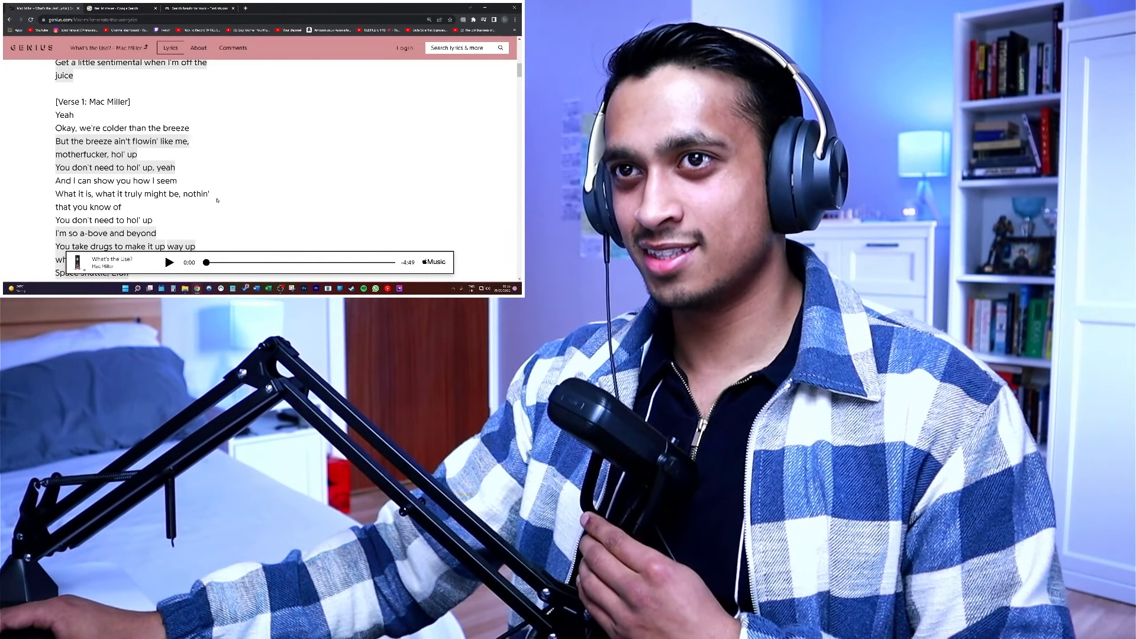
scroll(down, 3)
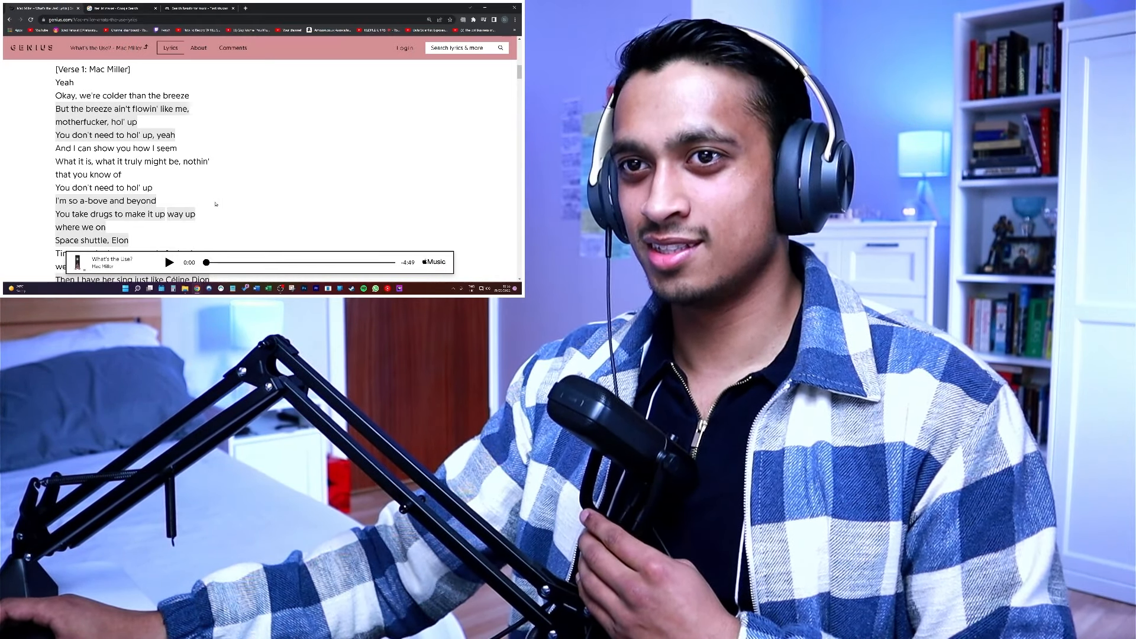
scroll(down, 3)
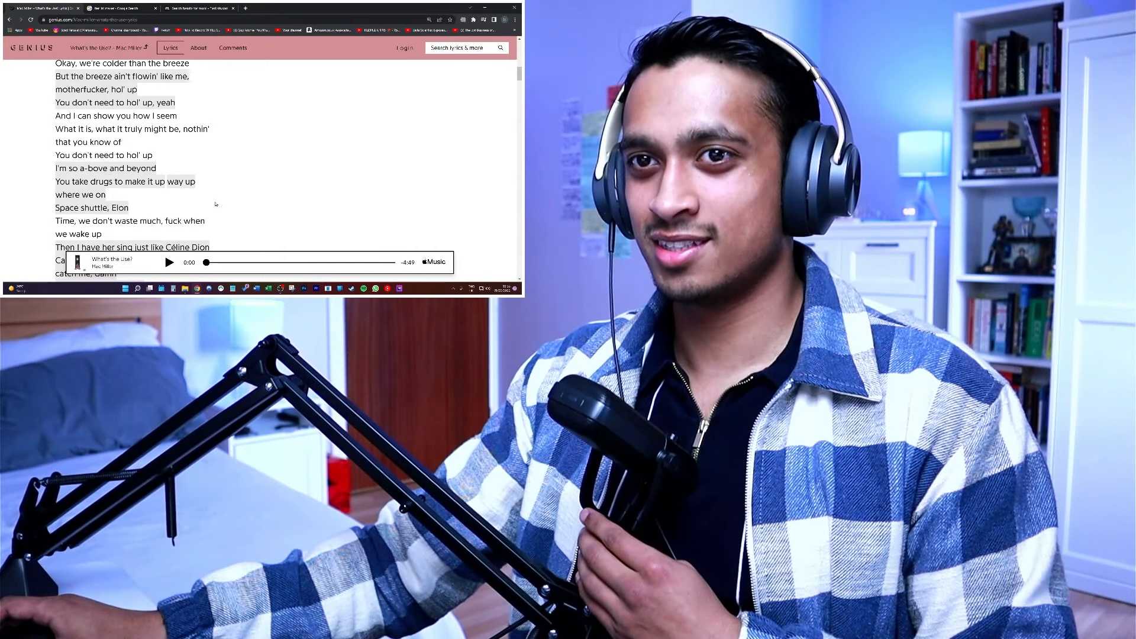
scroll(down, 3)
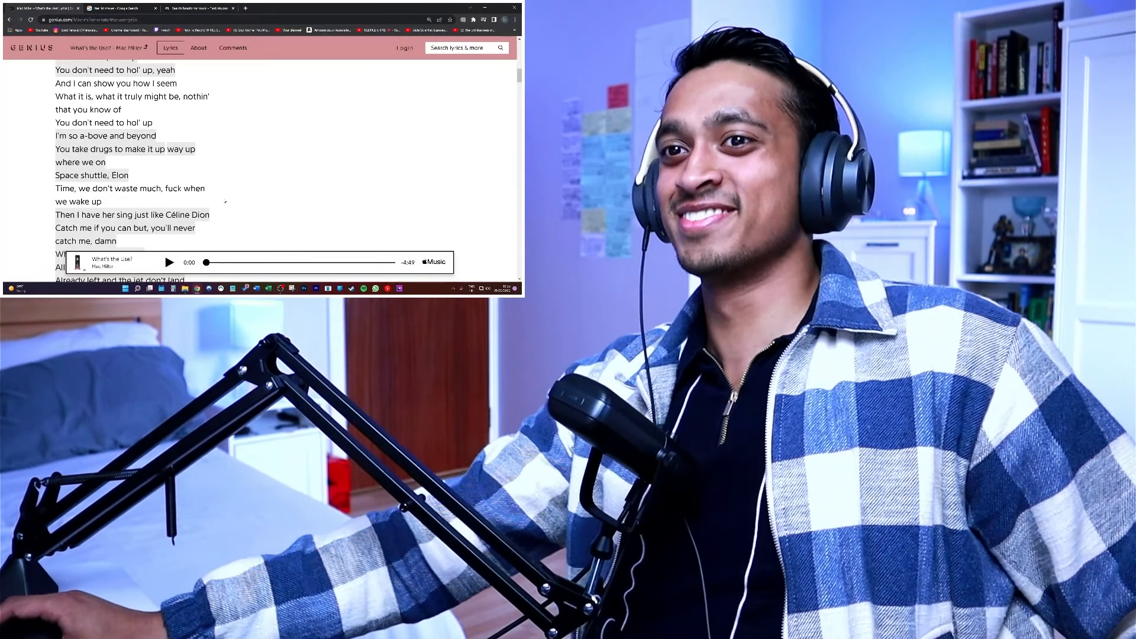
scroll(down, 3)
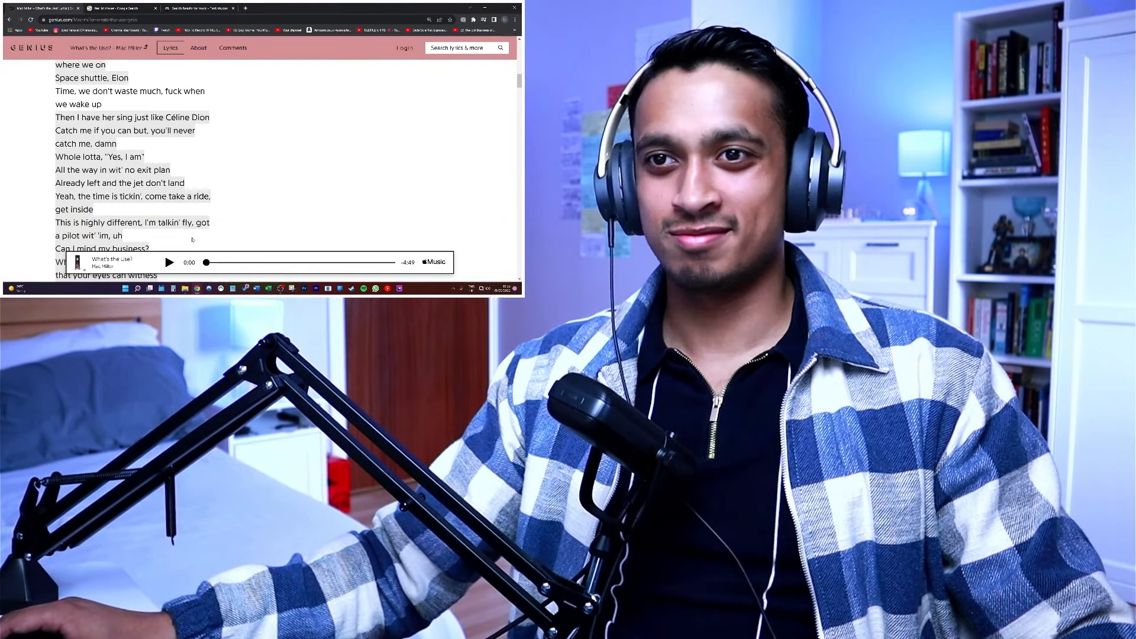
scroll(down, 3)
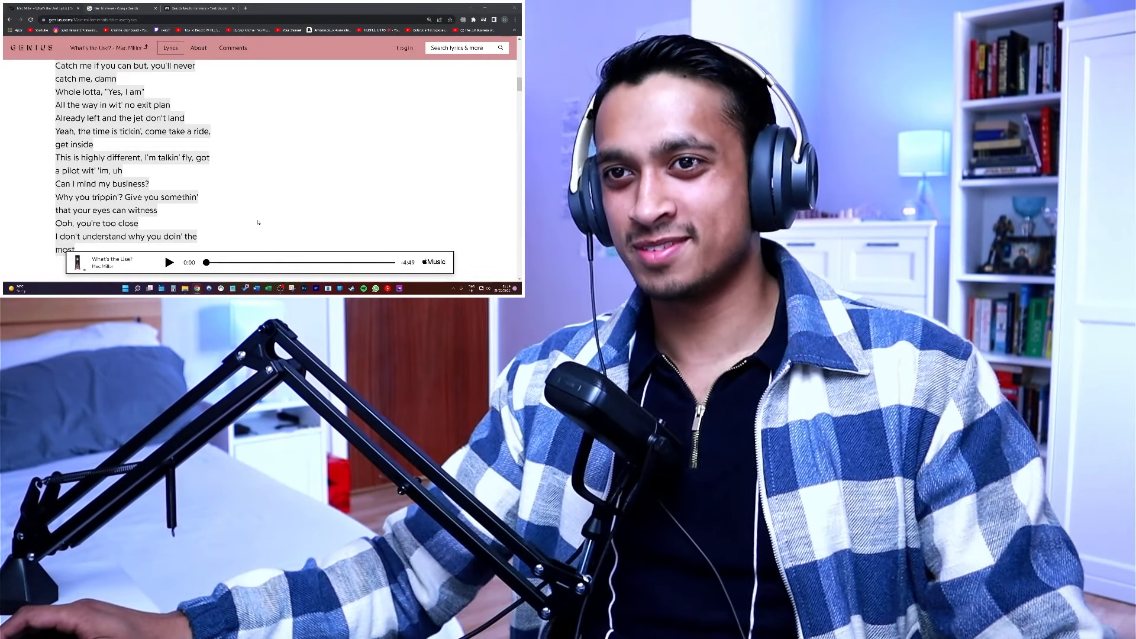
scroll(down, 3)
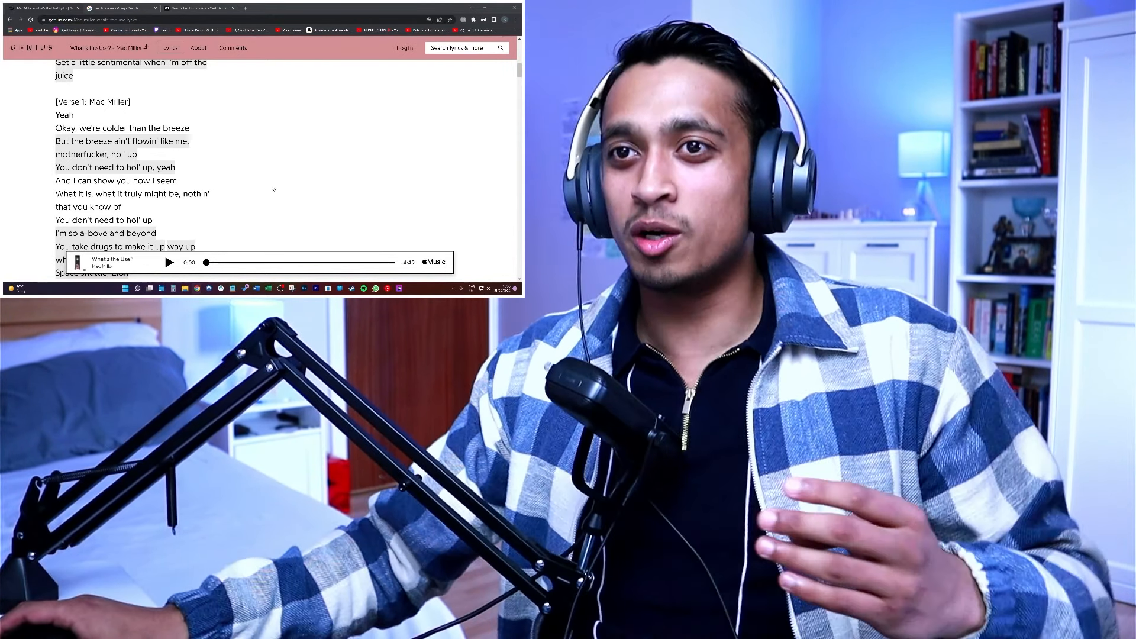
scroll(down, 3)
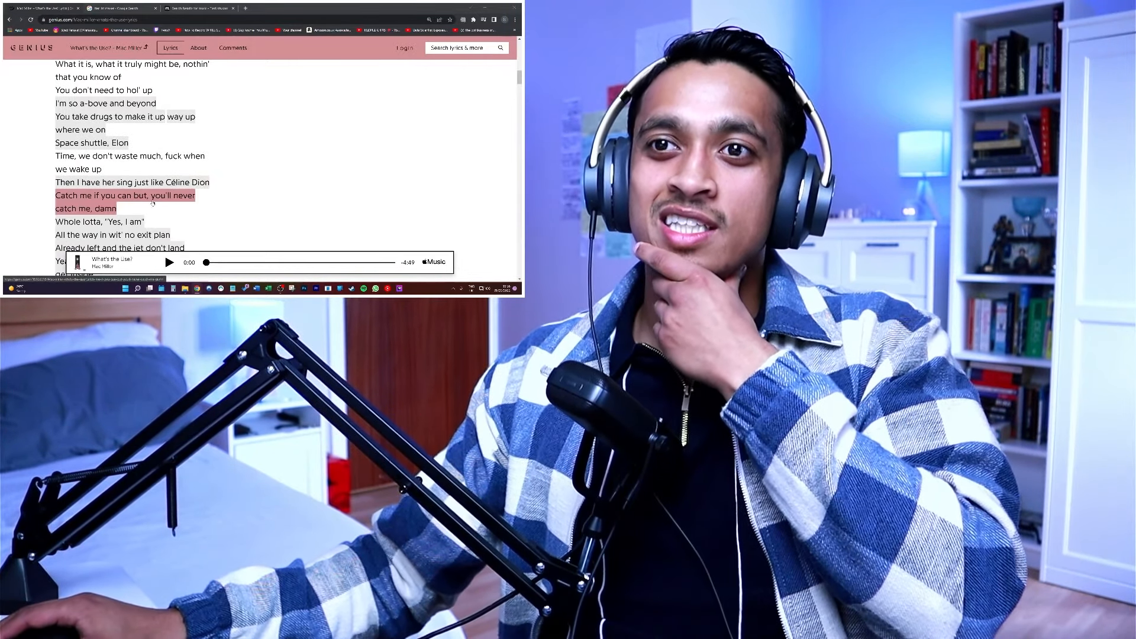
scroll(down, 3)
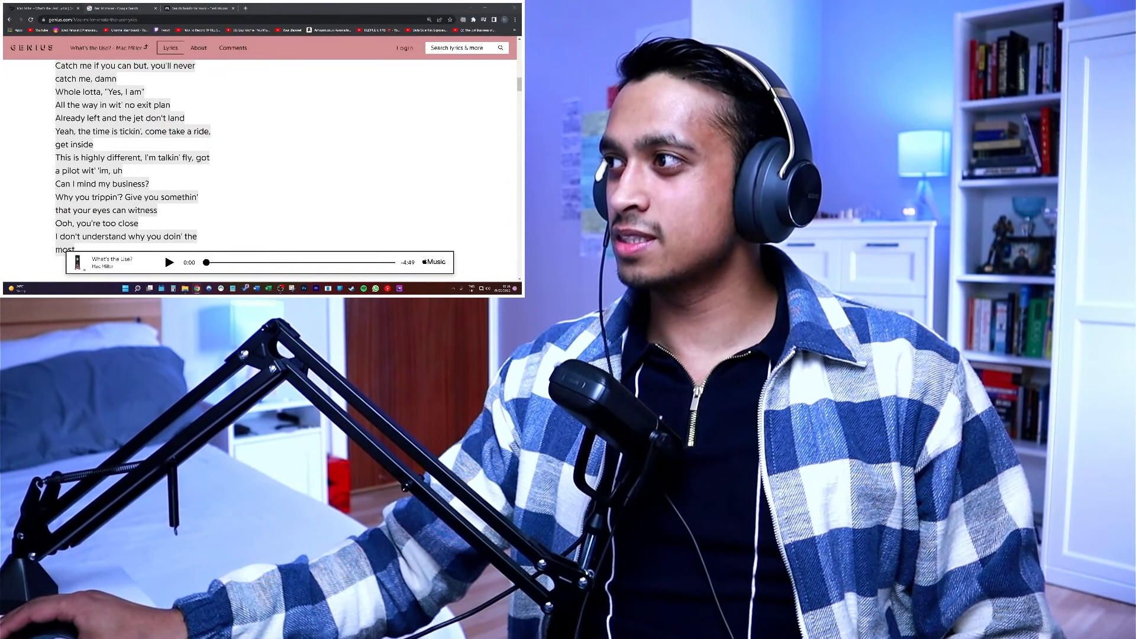
scroll(down, 3)
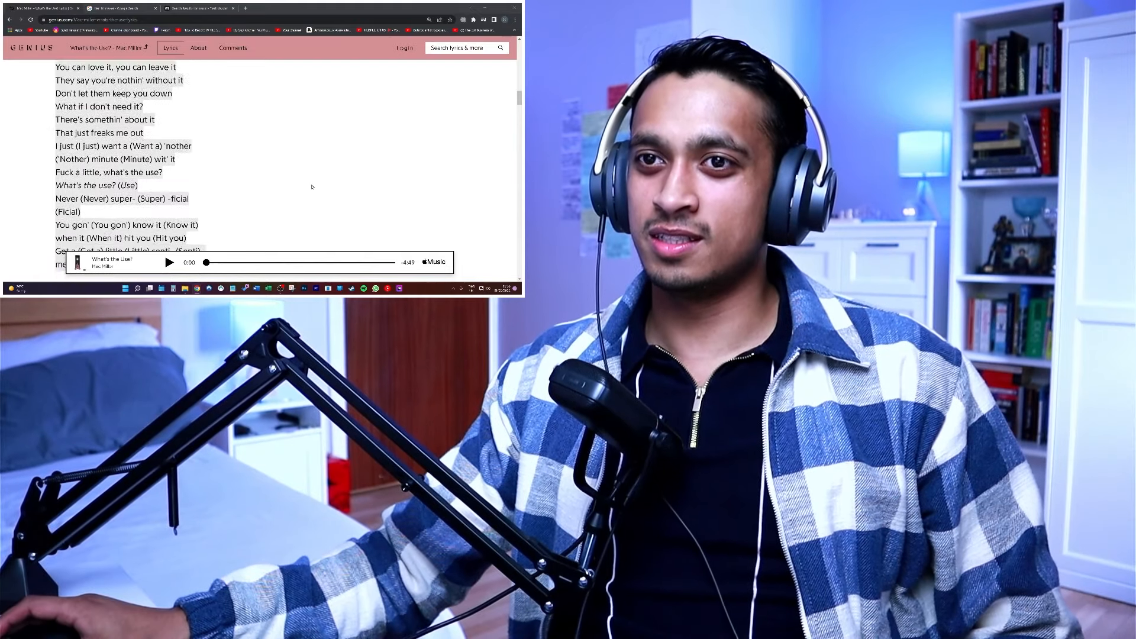
scroll(down, 3)
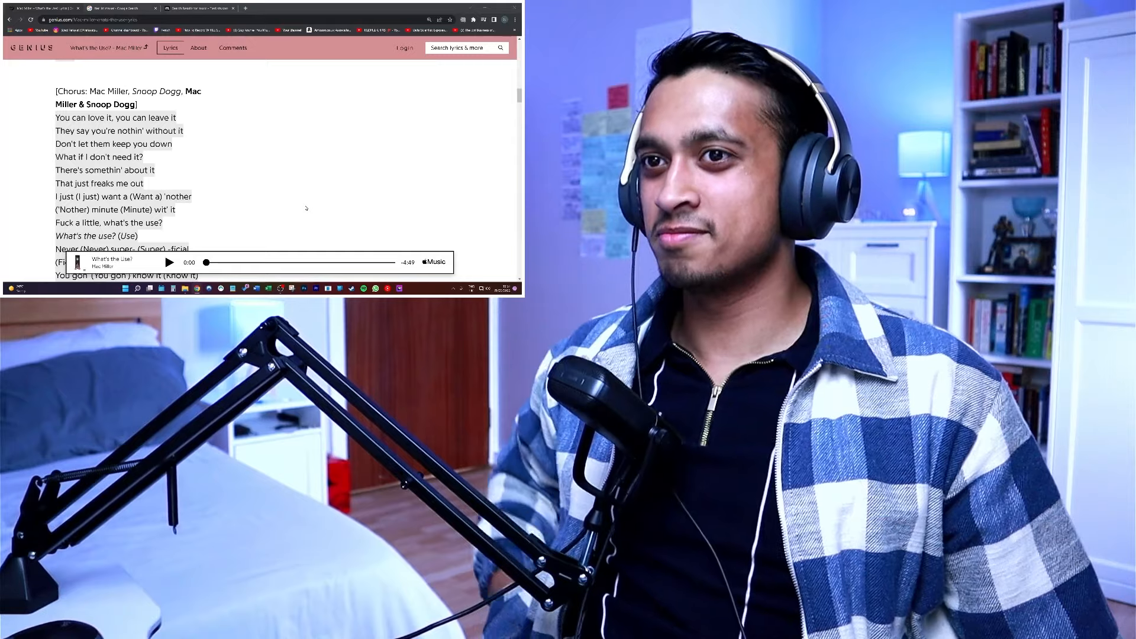
scroll(down, 3)
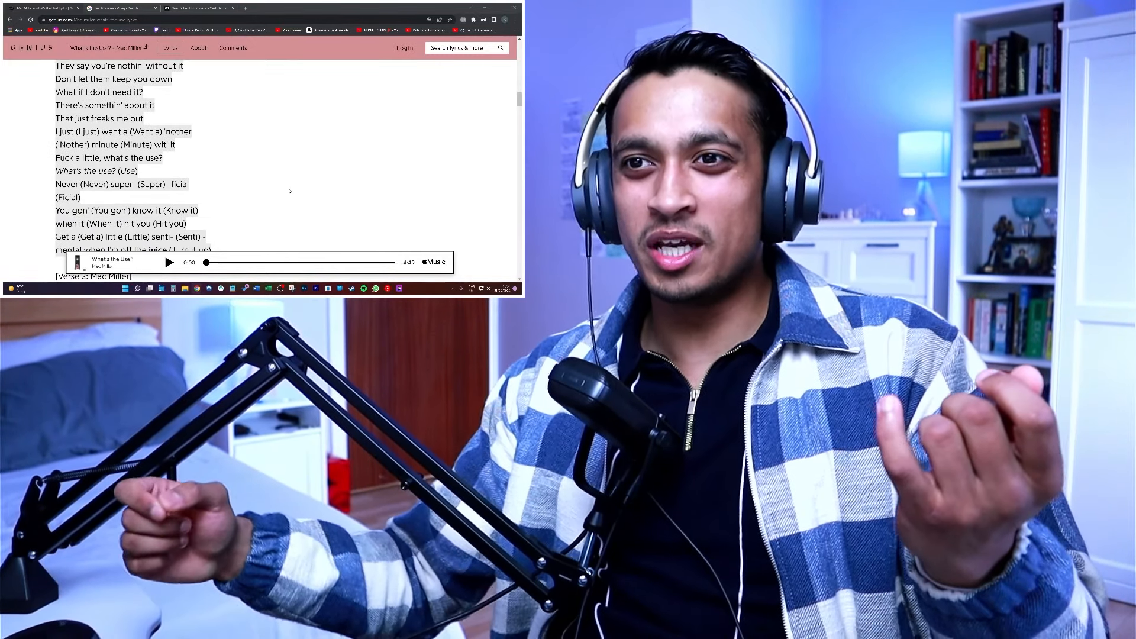
scroll(down, 3)
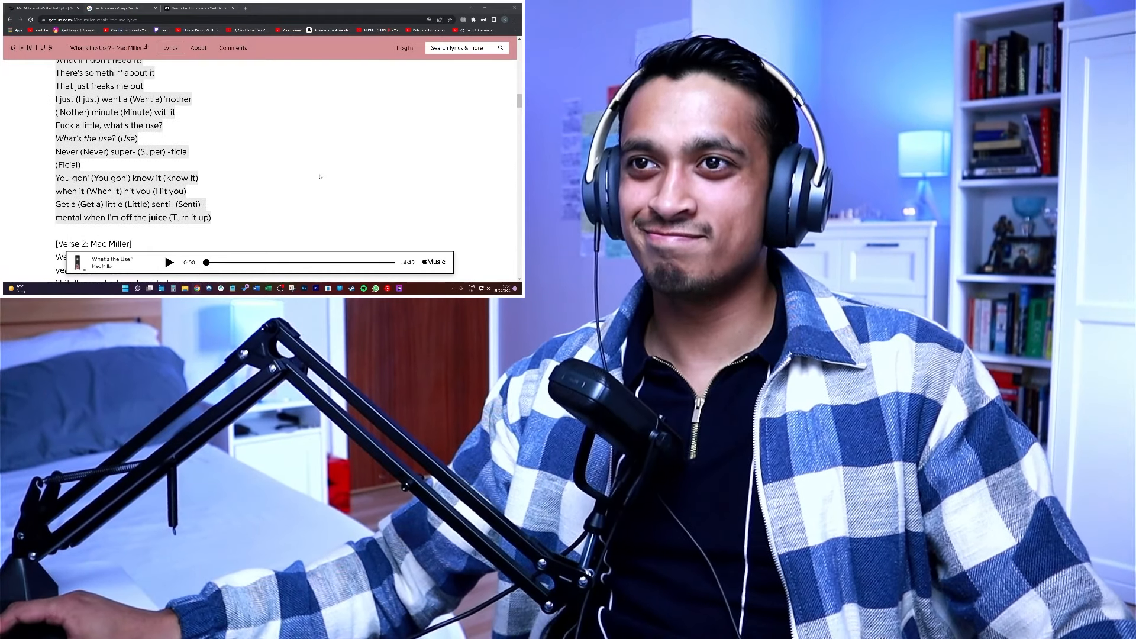
scroll(down, 3)
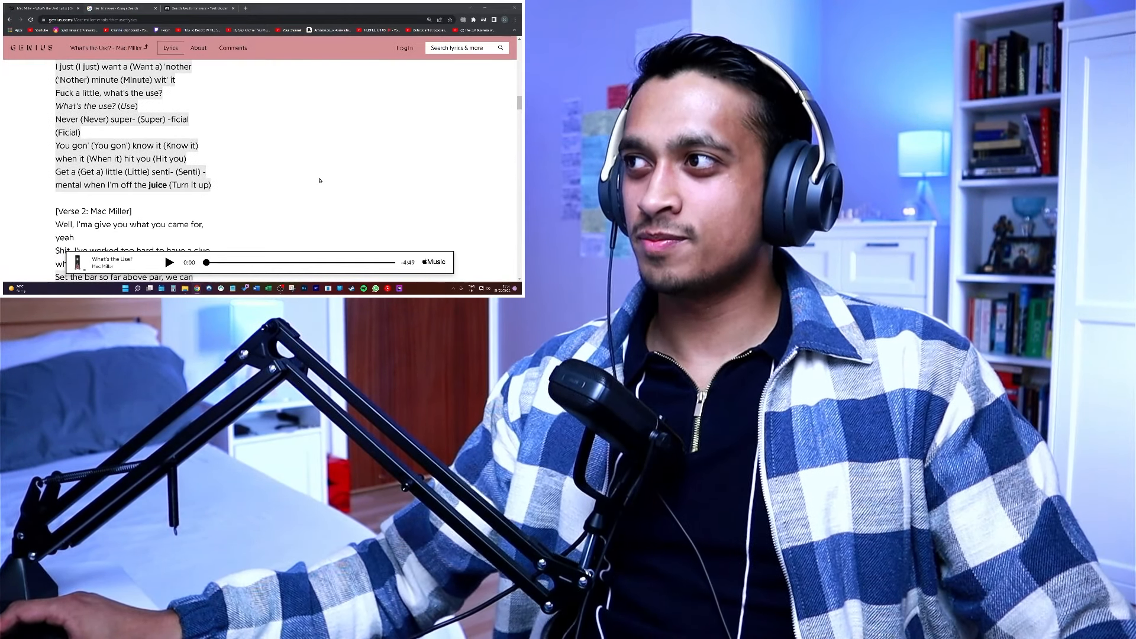
scroll(down, 3)
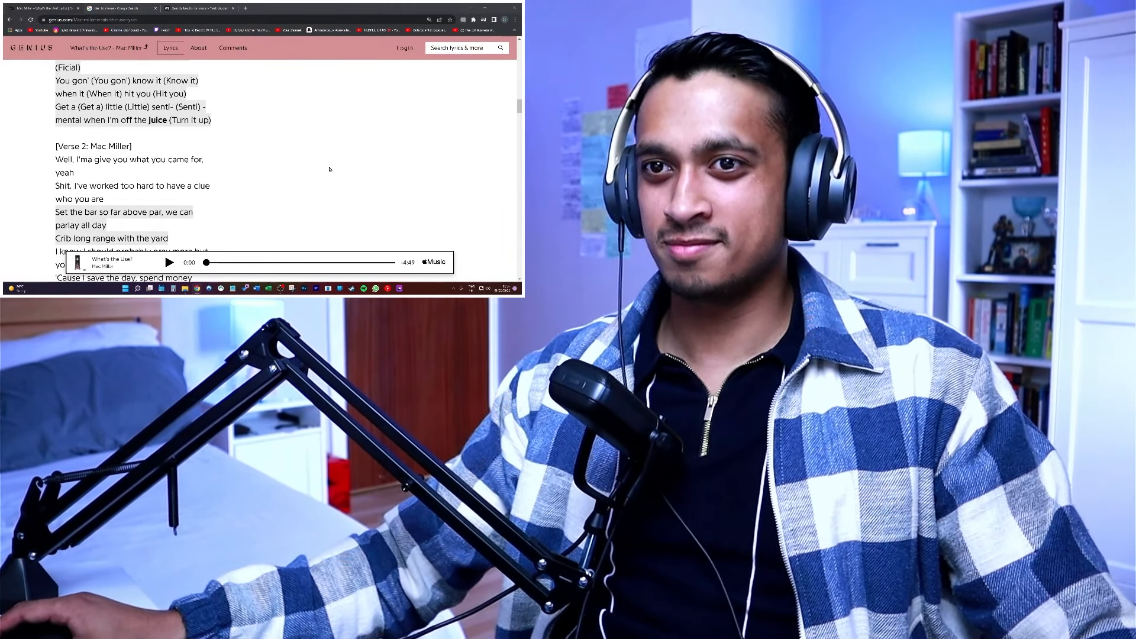
scroll(down, 3)
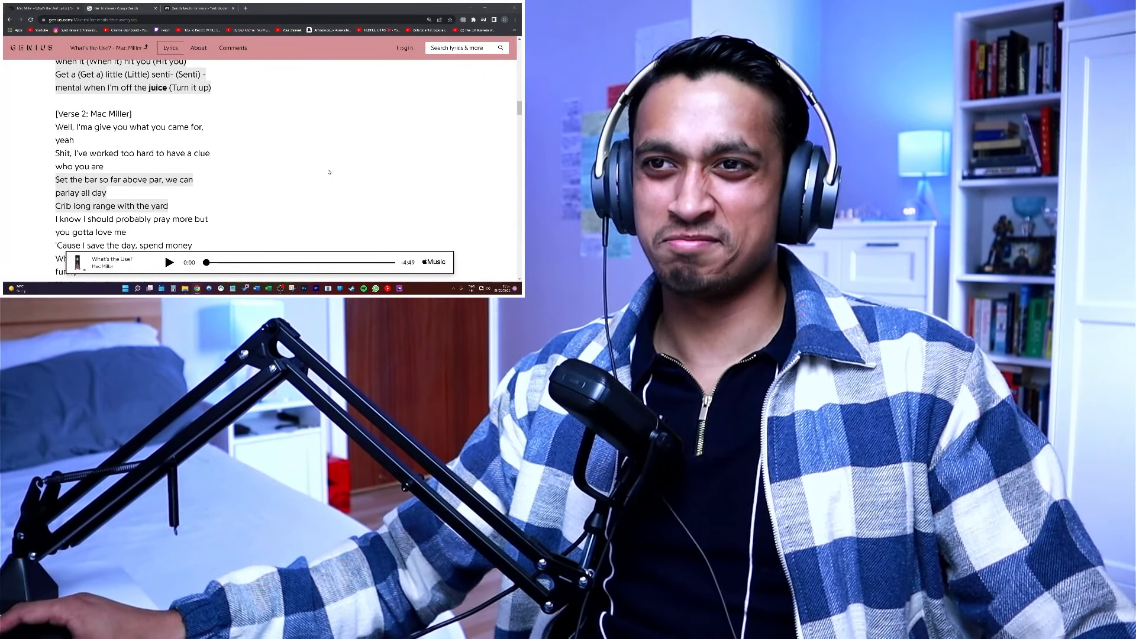
scroll(down, 3)
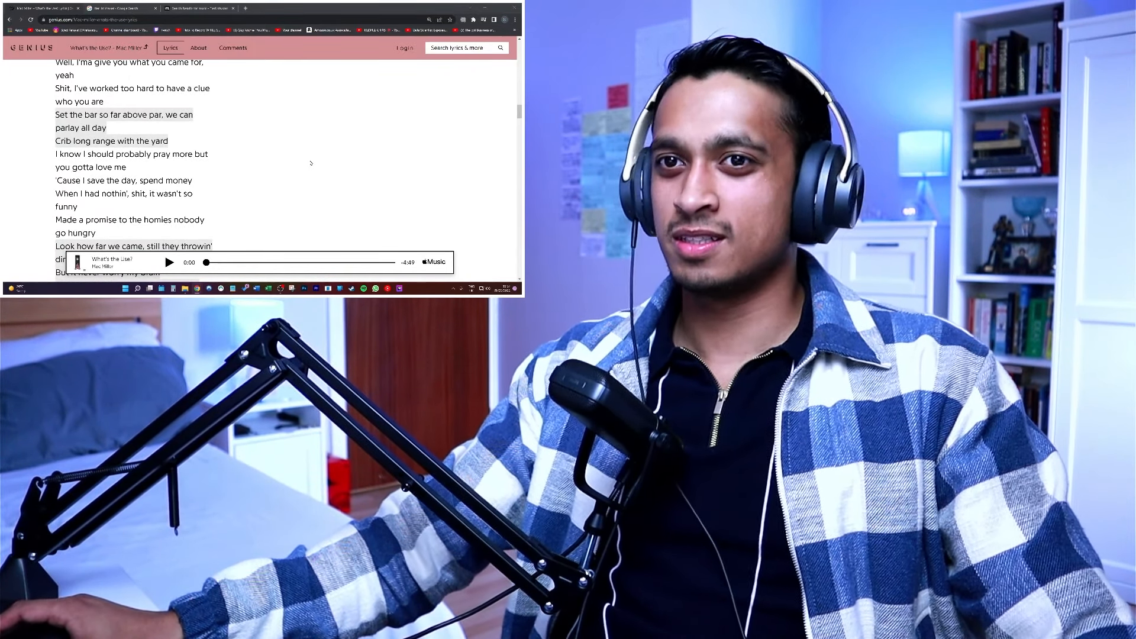
scroll(down, 3)
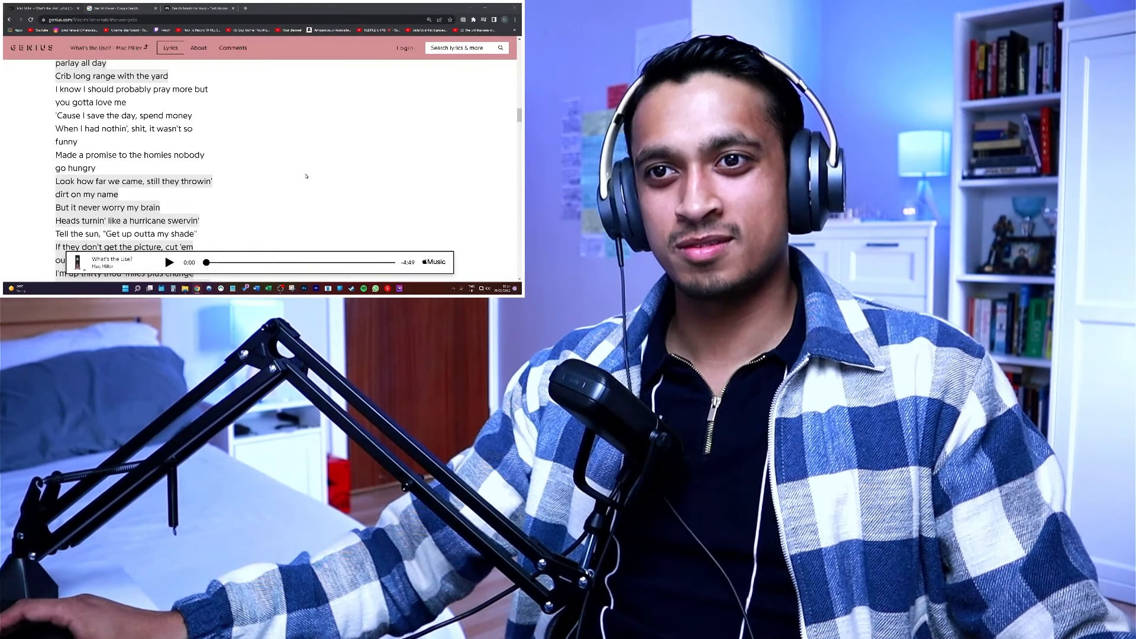
scroll(down, 3)
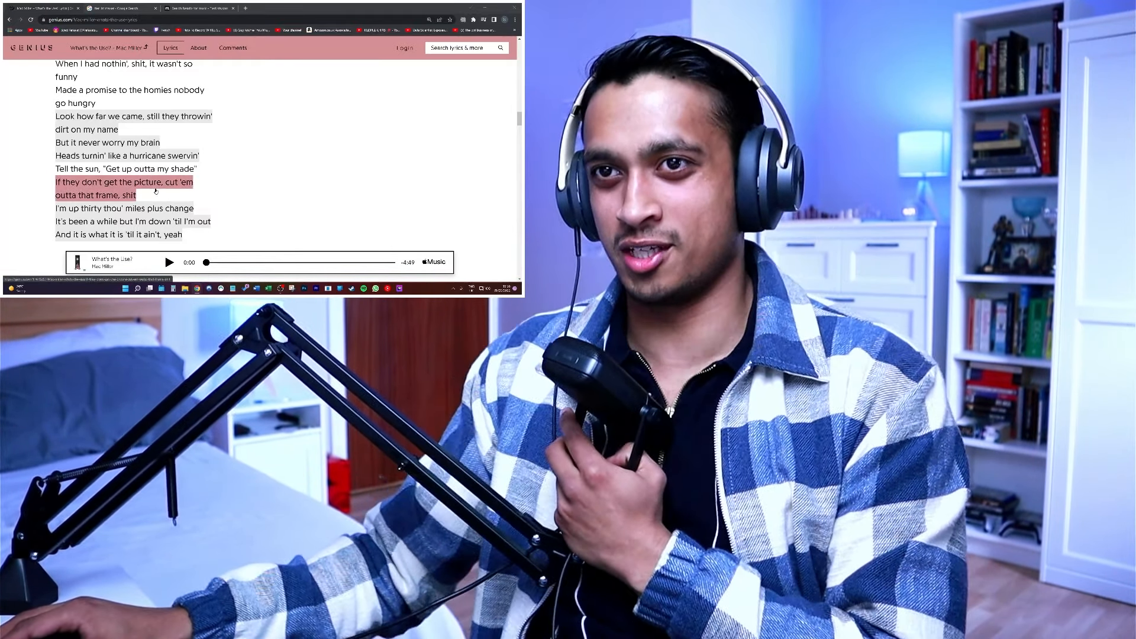
click(307, 179)
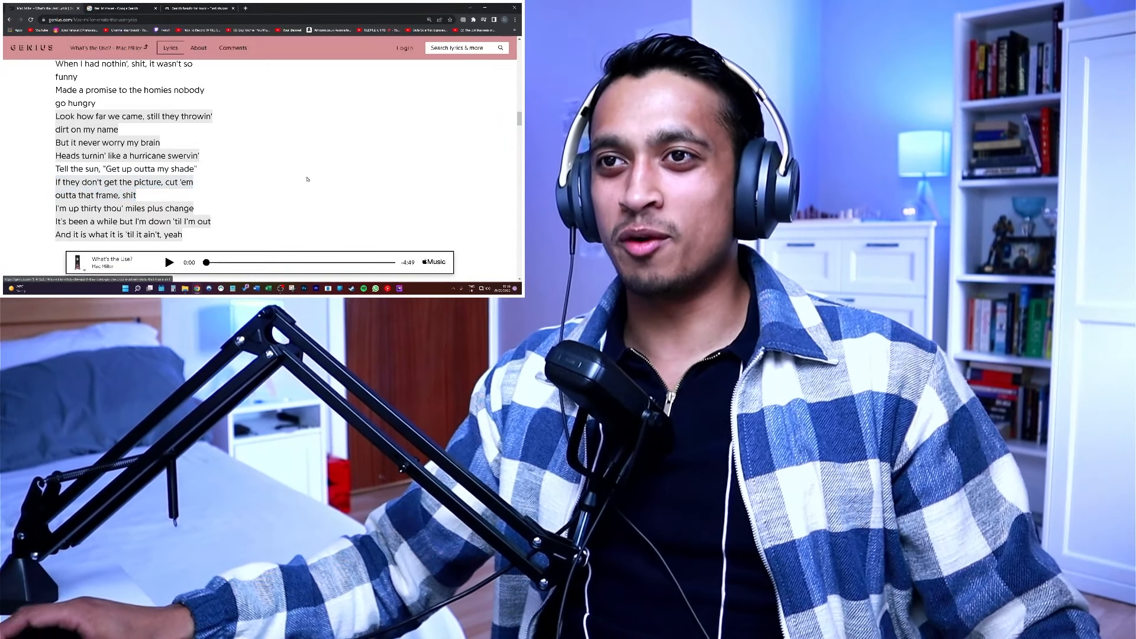
scroll(down, 3)
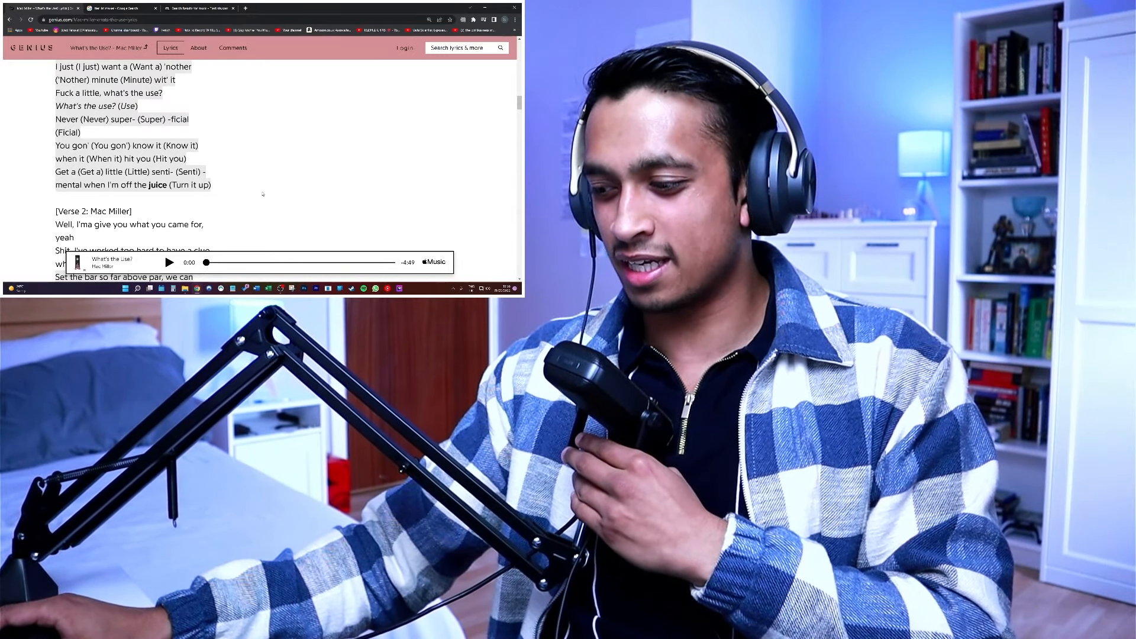
scroll(down, 3)
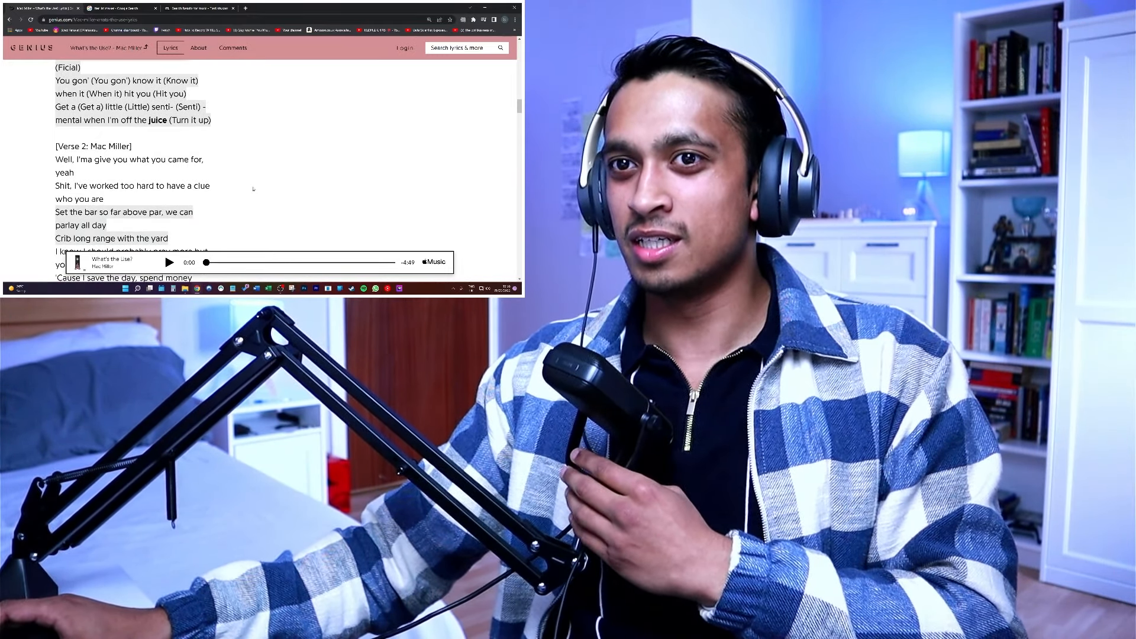
scroll(down, 3)
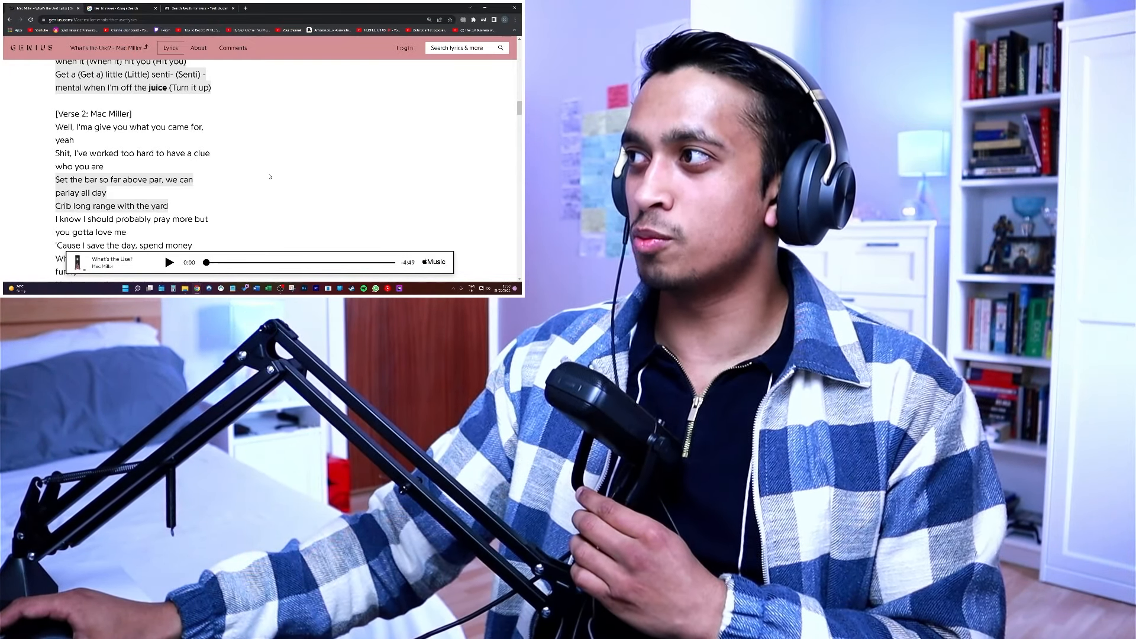
scroll(down, 3)
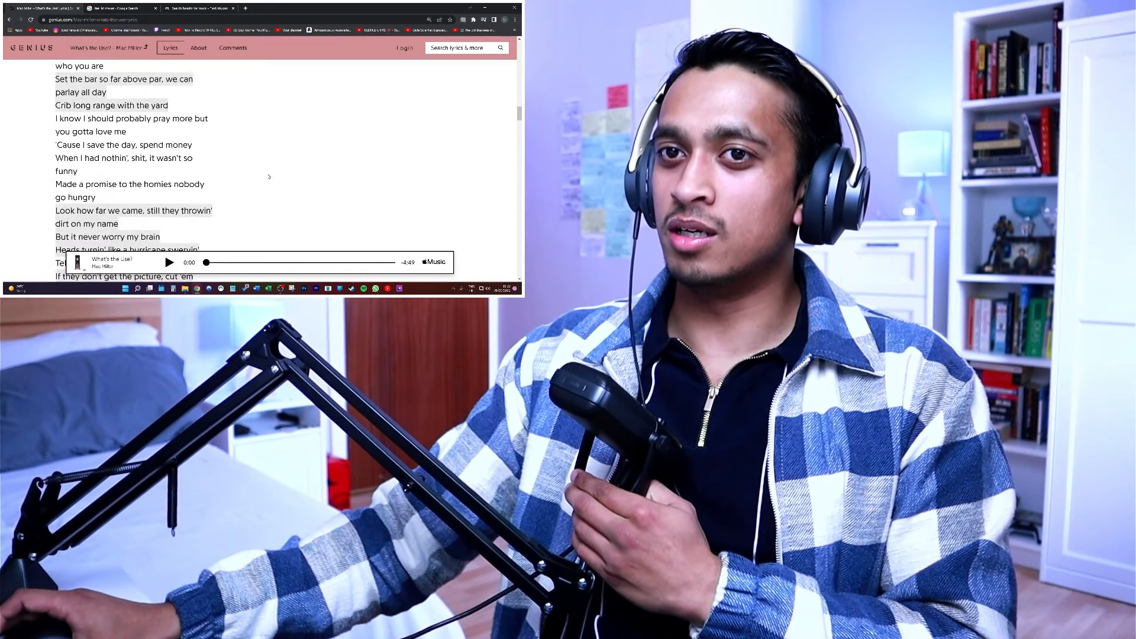
scroll(down, 3)
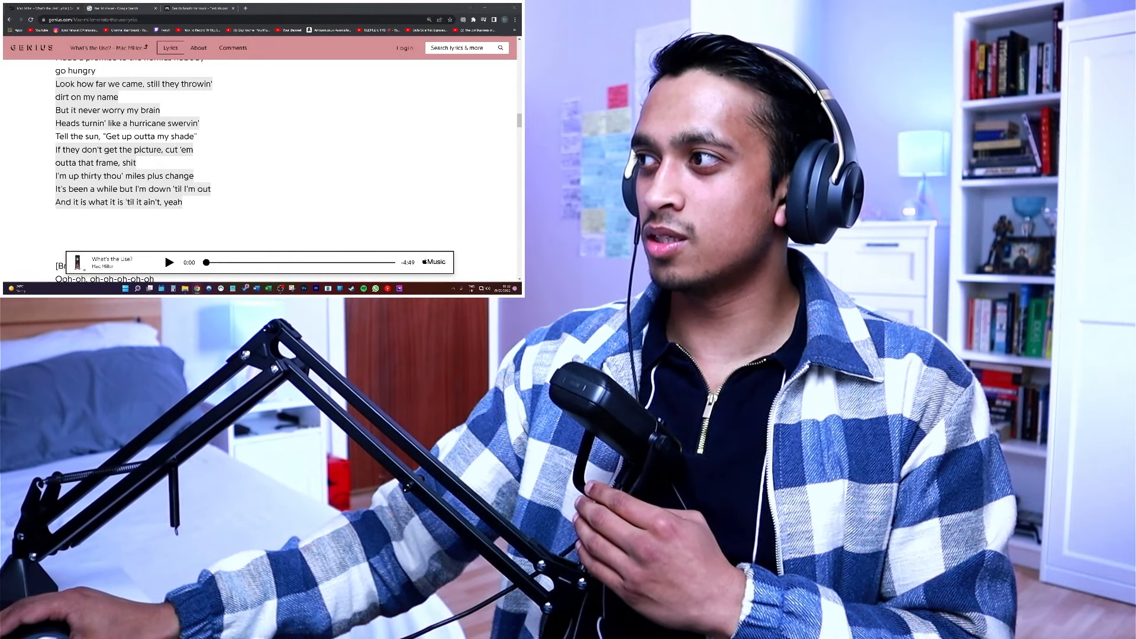
scroll(down, 3)
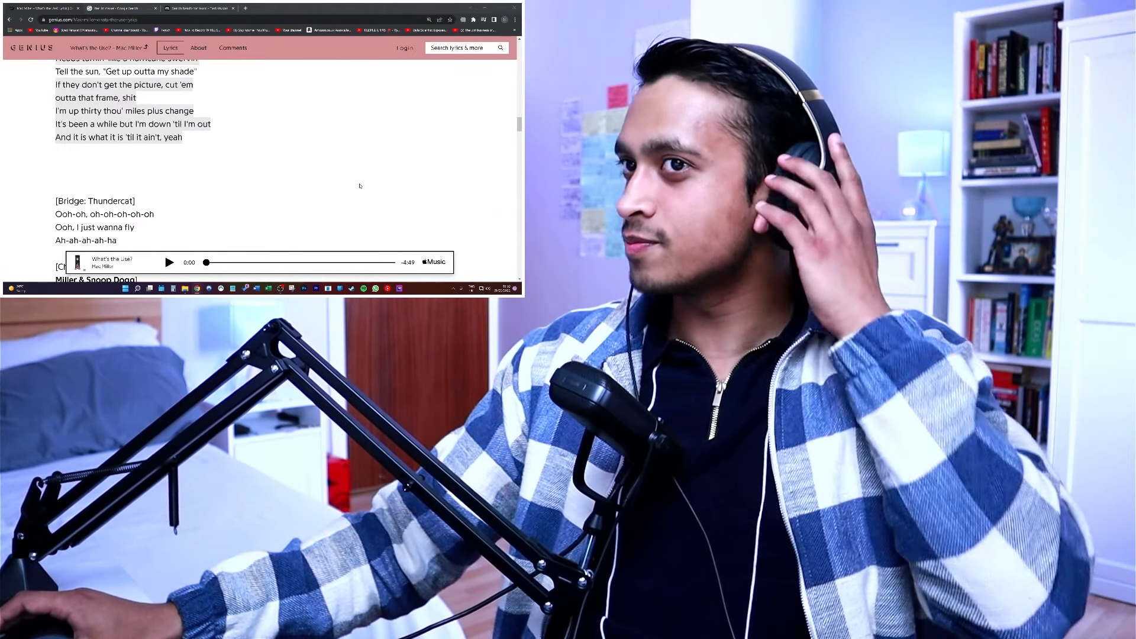
scroll(down, 3)
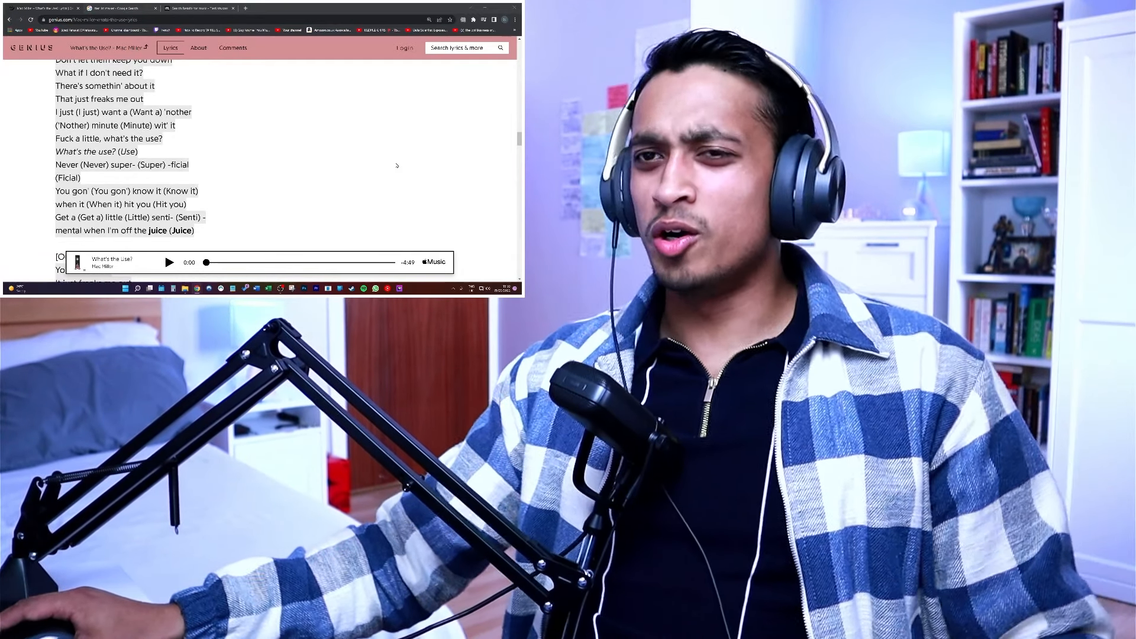
scroll(up, 3)
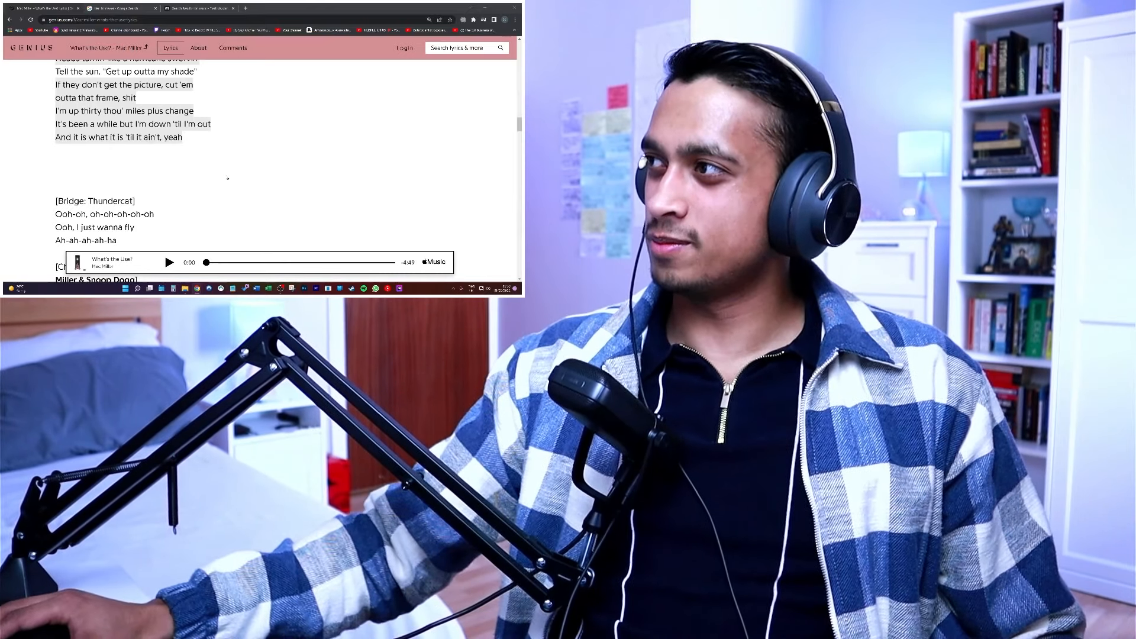
scroll(down, 3)
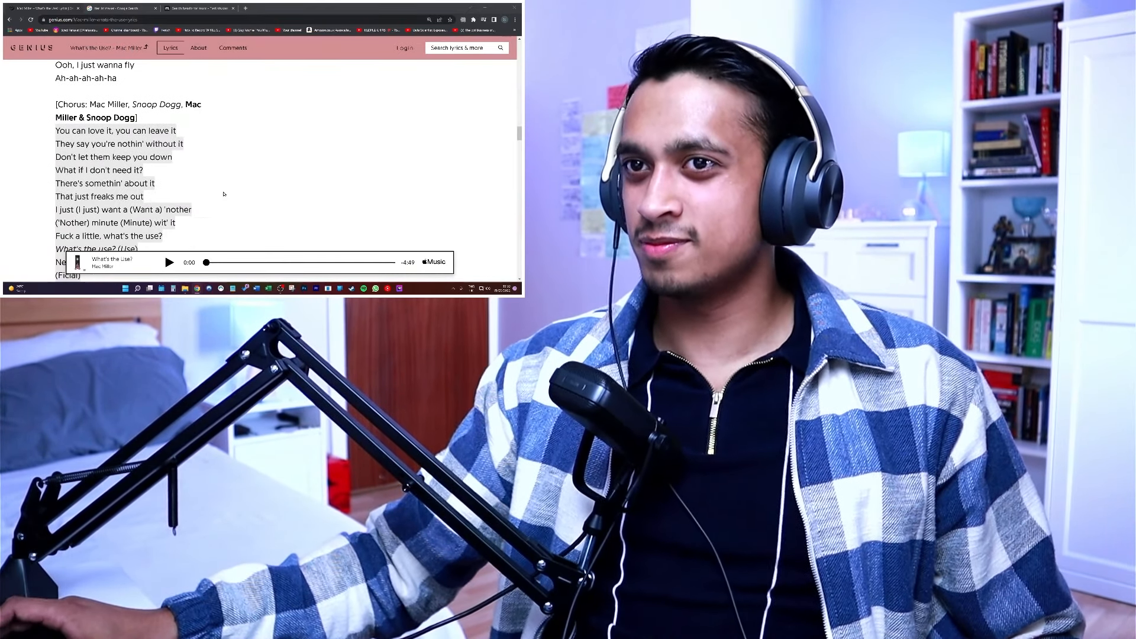
scroll(down, 3)
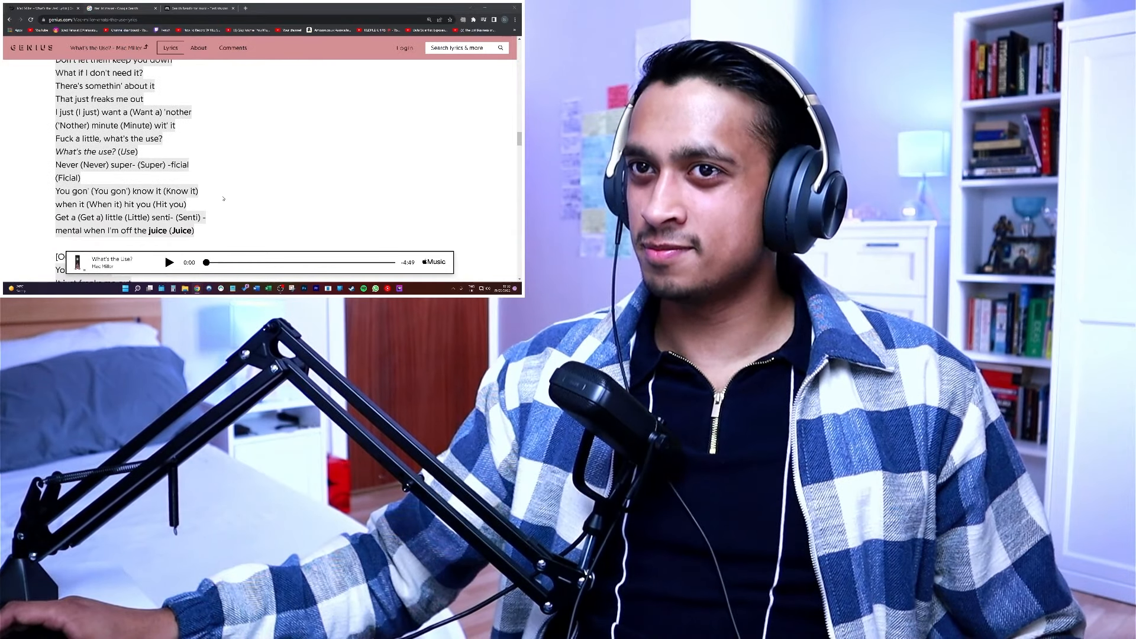
scroll(down, 3)
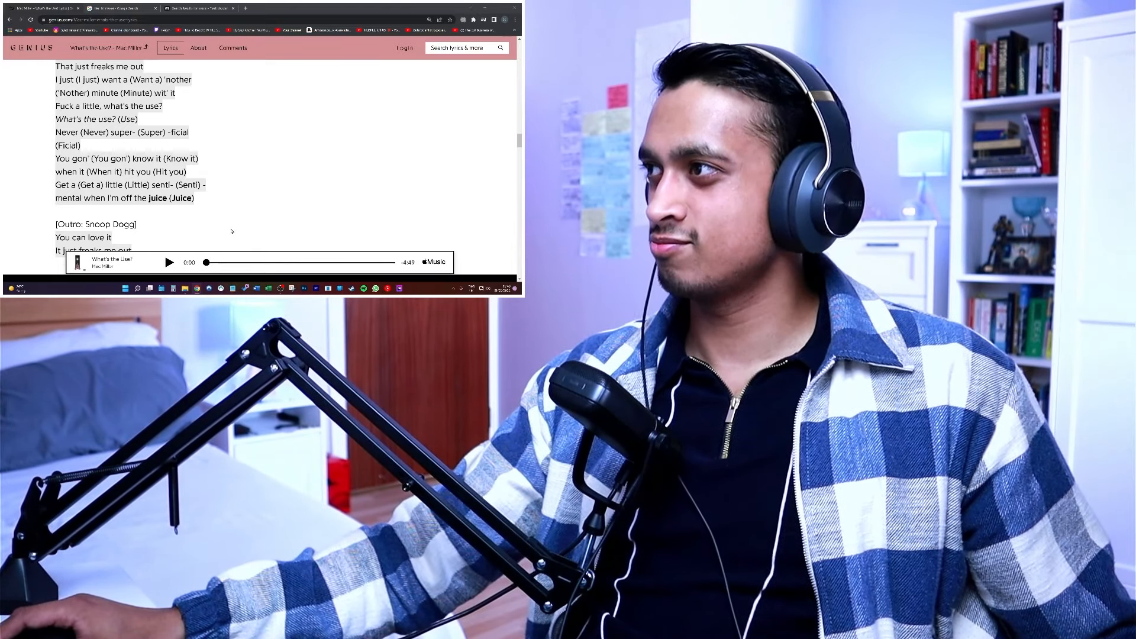
scroll(down, 3)
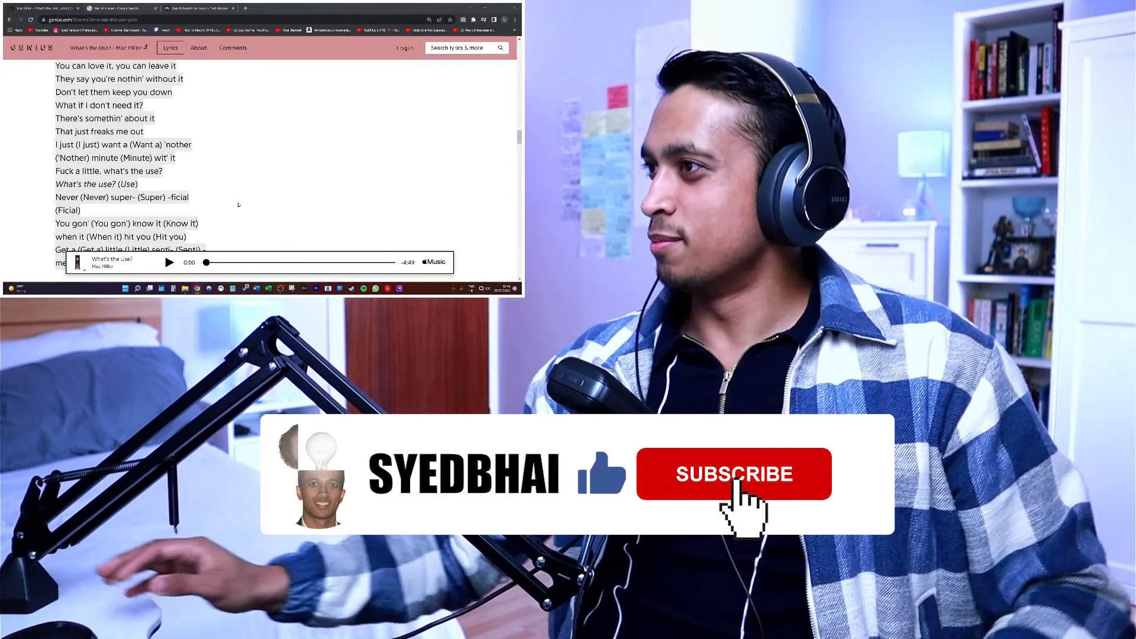
click(733, 473)
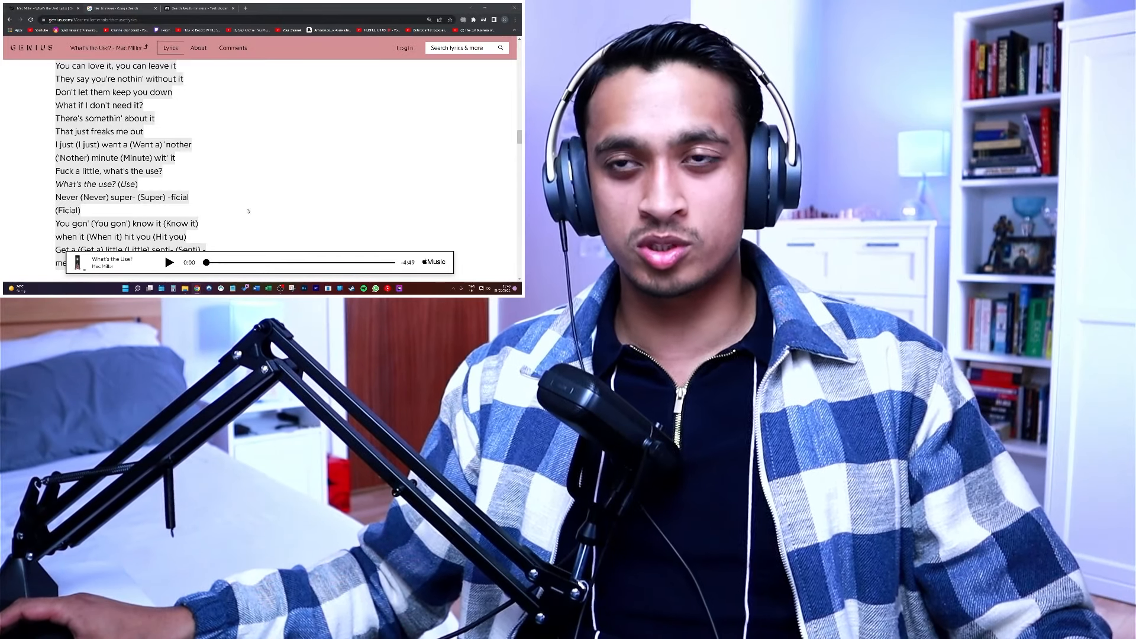
scroll(up, 3)
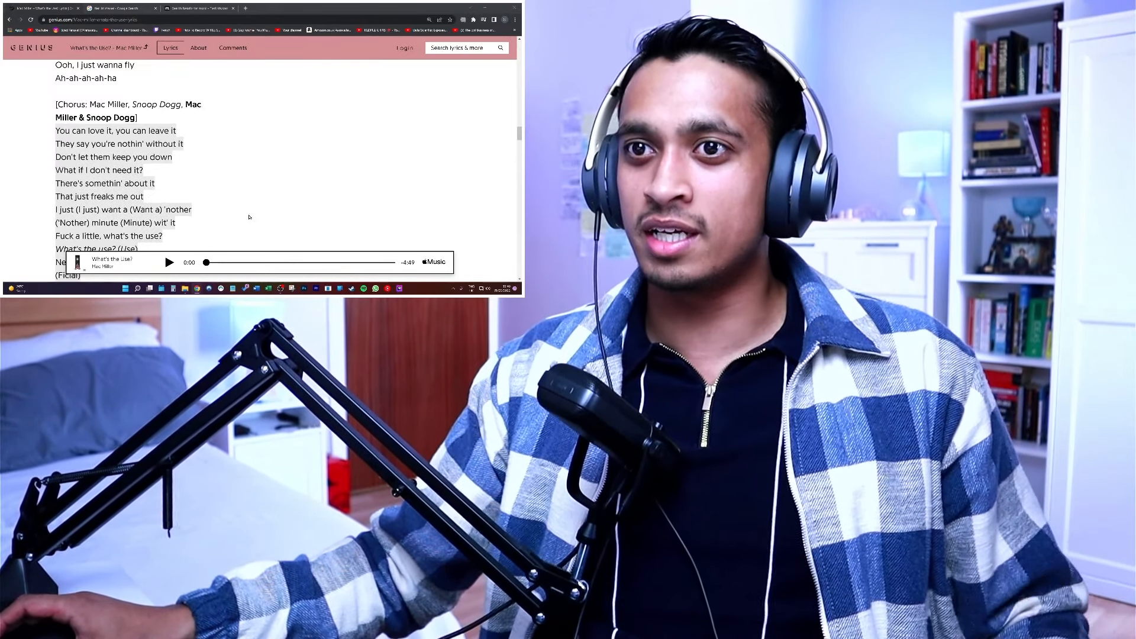